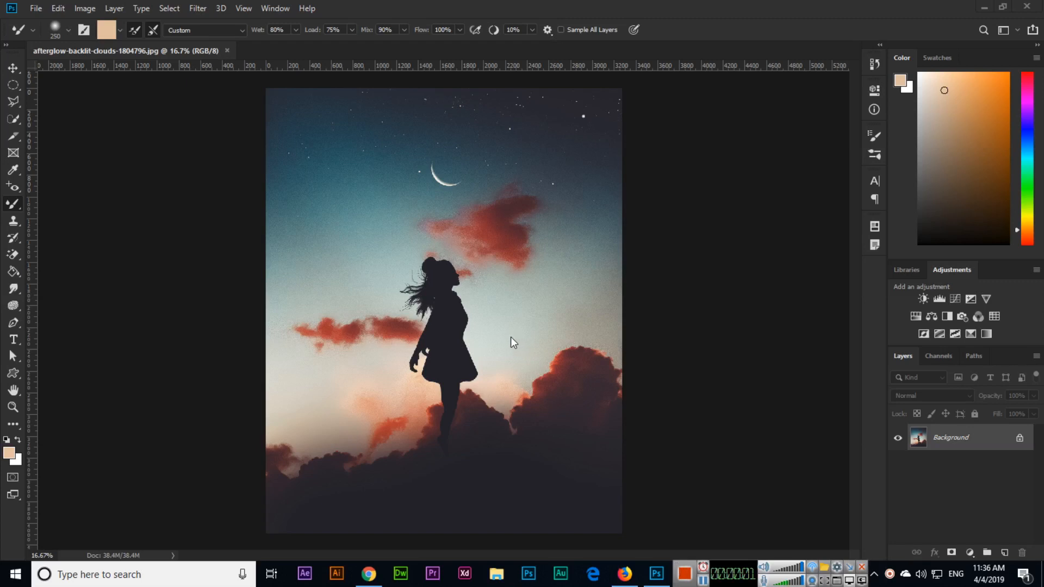
{"action": "mouse_move", "coordinate": [13, 220]}
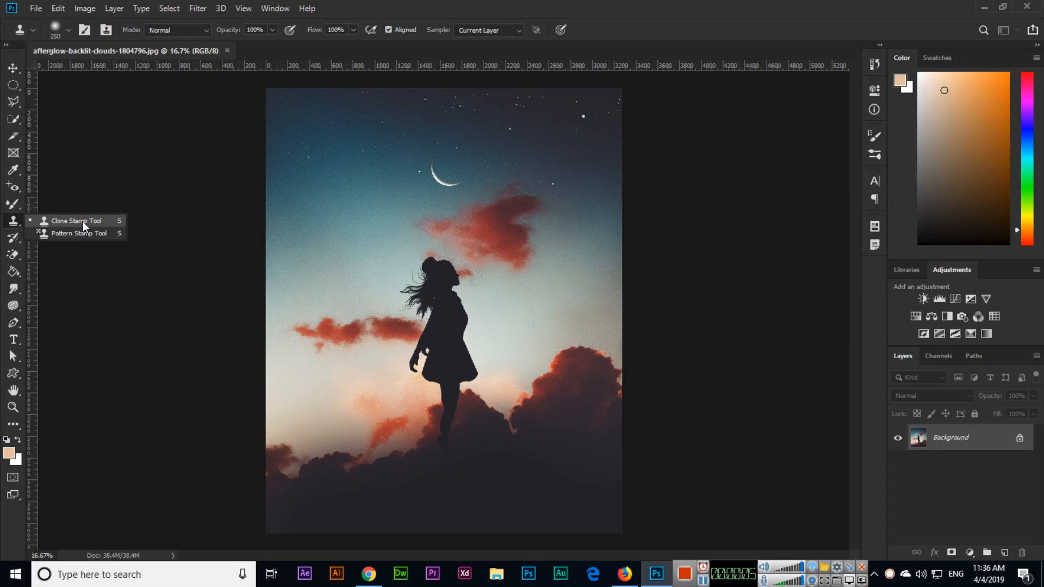
Step: Make the Clone Stamp Tool (S) active from the toolbar's stamp group
{"action": "left_click", "coordinate": [12, 203]}
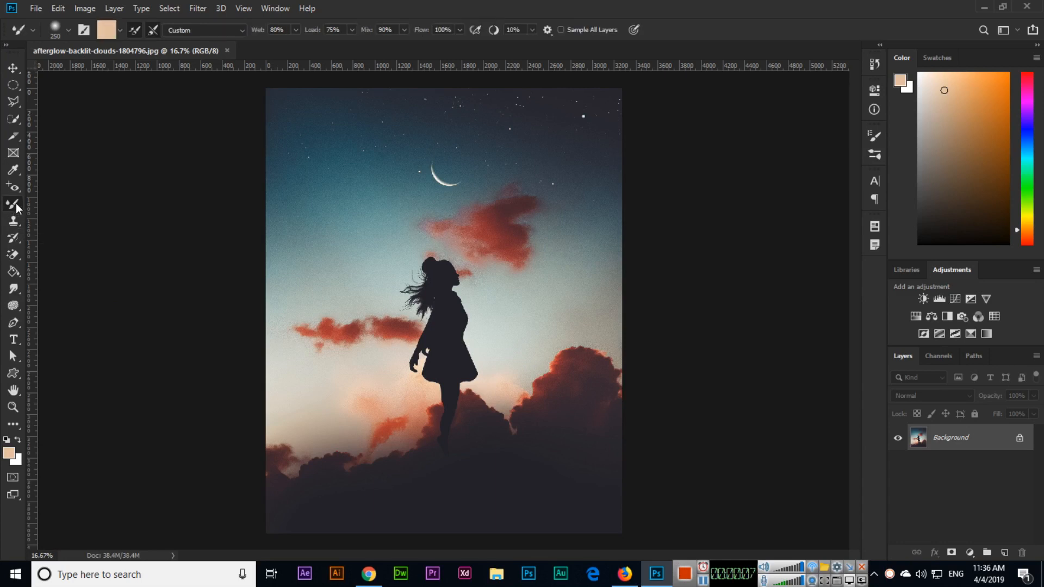
{"action": "mouse_move", "coordinate": [13, 221]}
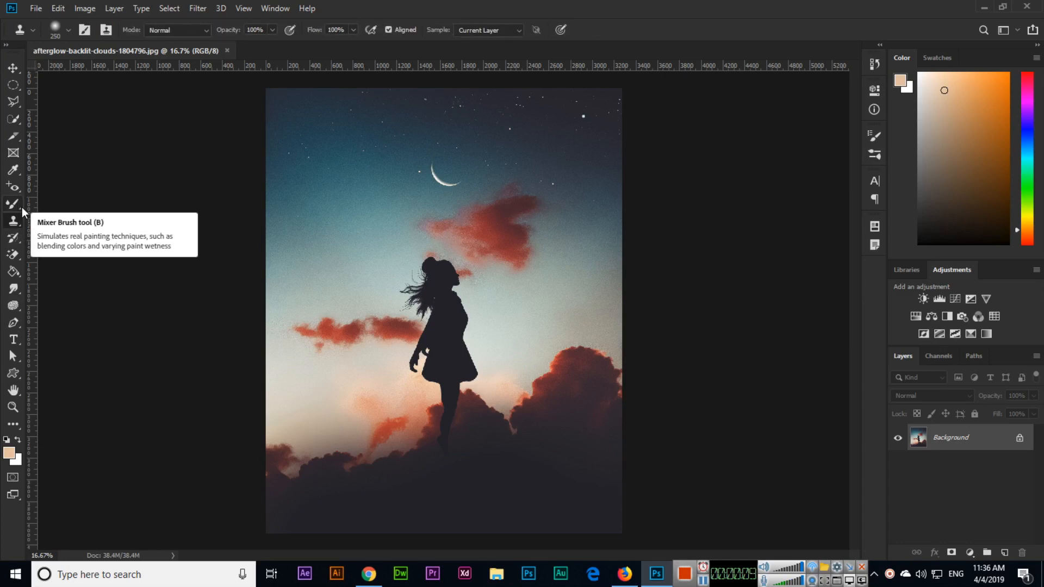
{"action": "left_click", "coordinate": [13, 221]}
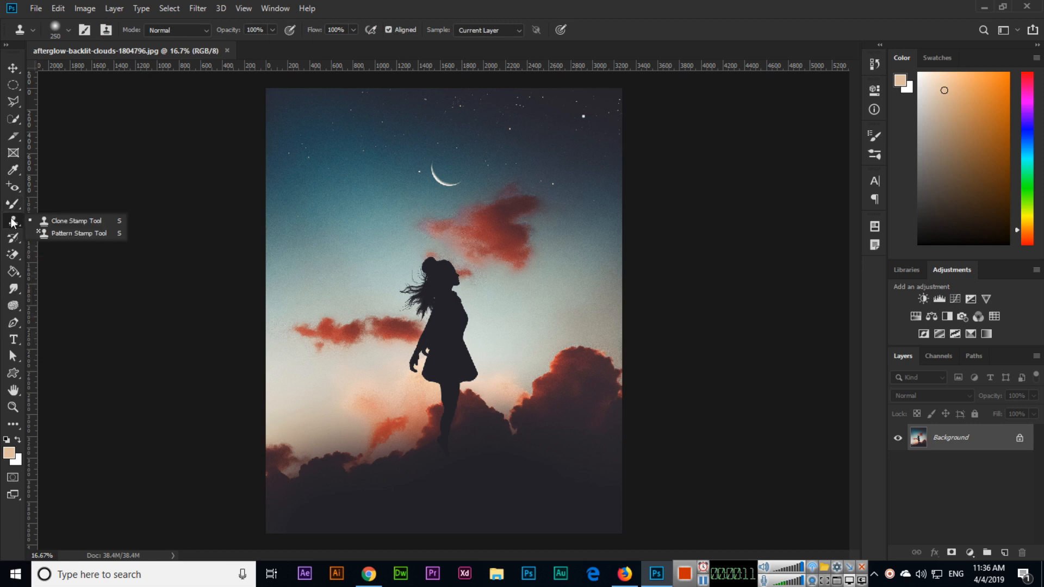
{"action": "mouse_move", "coordinate": [12, 222]}
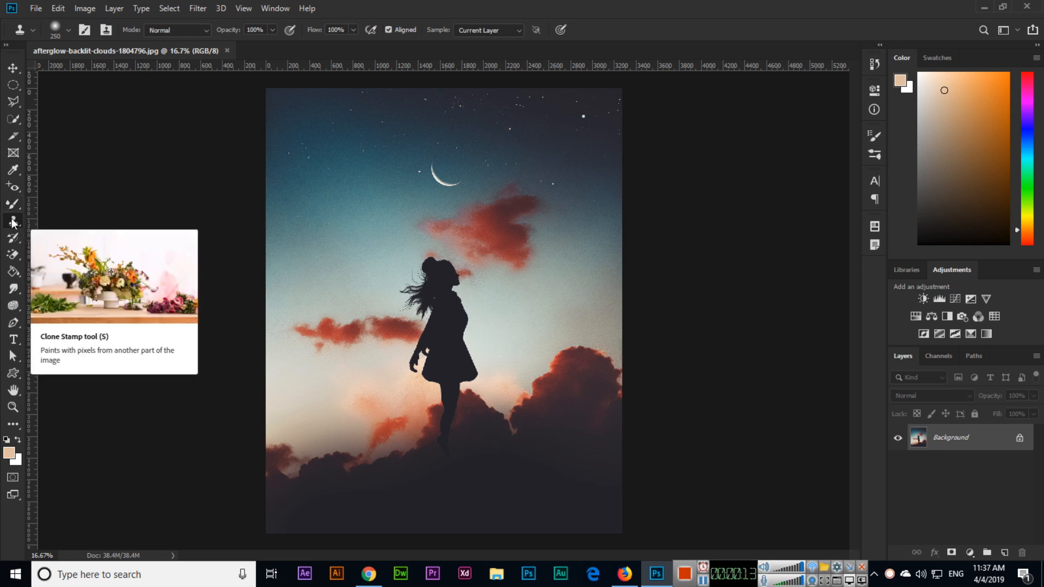
{"action": "mouse_move", "coordinate": [120, 186]}
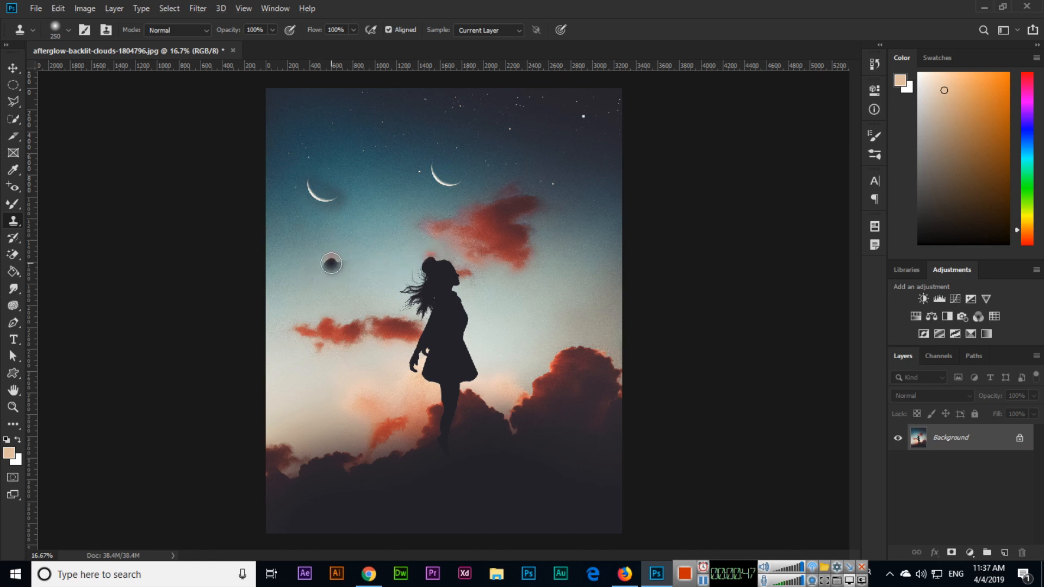
Step: Clone a complete second girl silhouette — head, dress and legs — to the left of the original
{"action": "left_click_drag", "start_coordinate": [330, 263], "coordinate": [339, 276]}
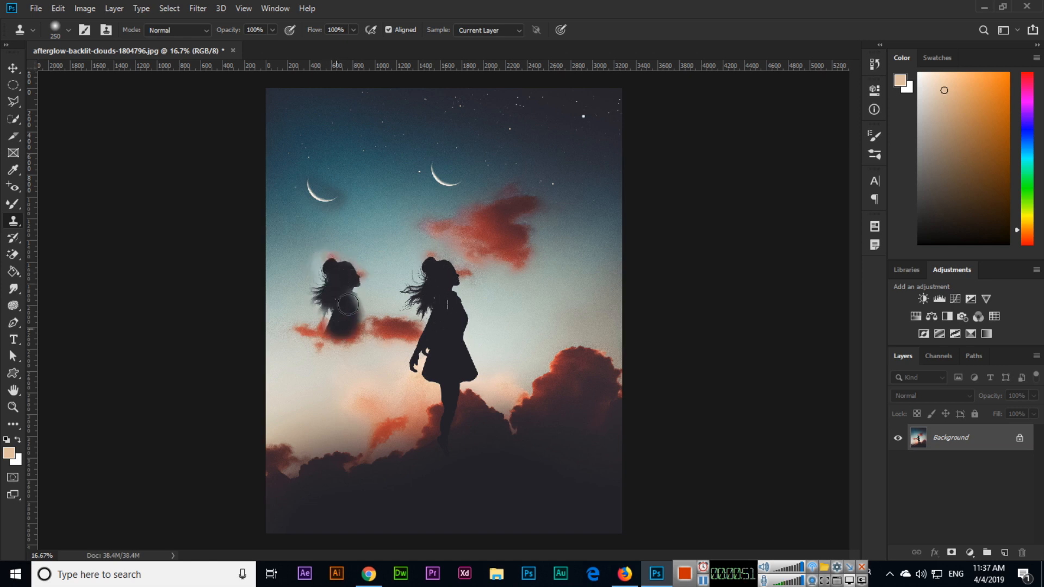
{"action": "left_click_drag", "start_coordinate": [346, 304], "coordinate": [366, 367]}
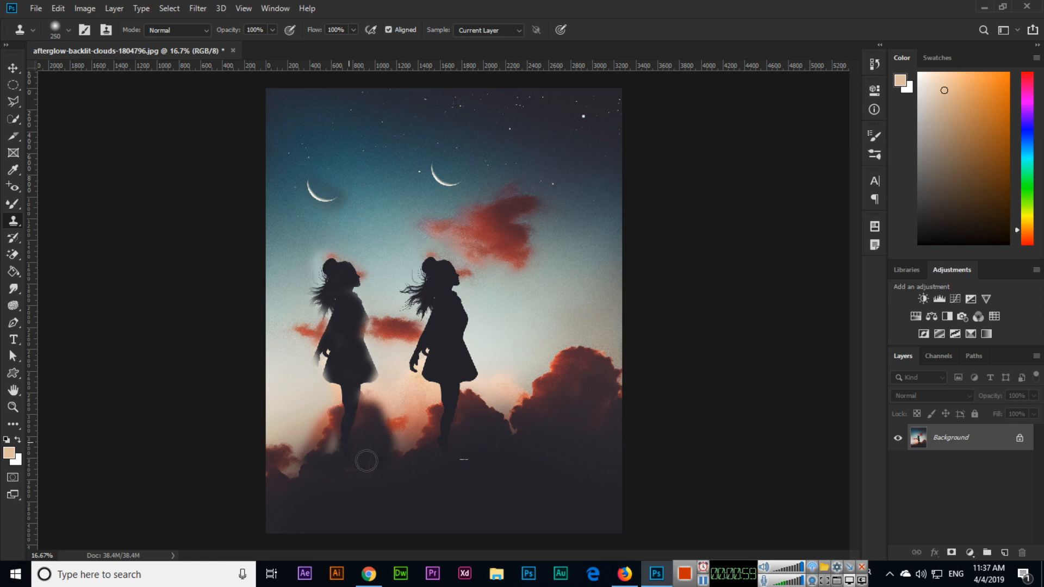
{"action": "left_click_drag", "start_coordinate": [366, 461], "coordinate": [396, 454]}
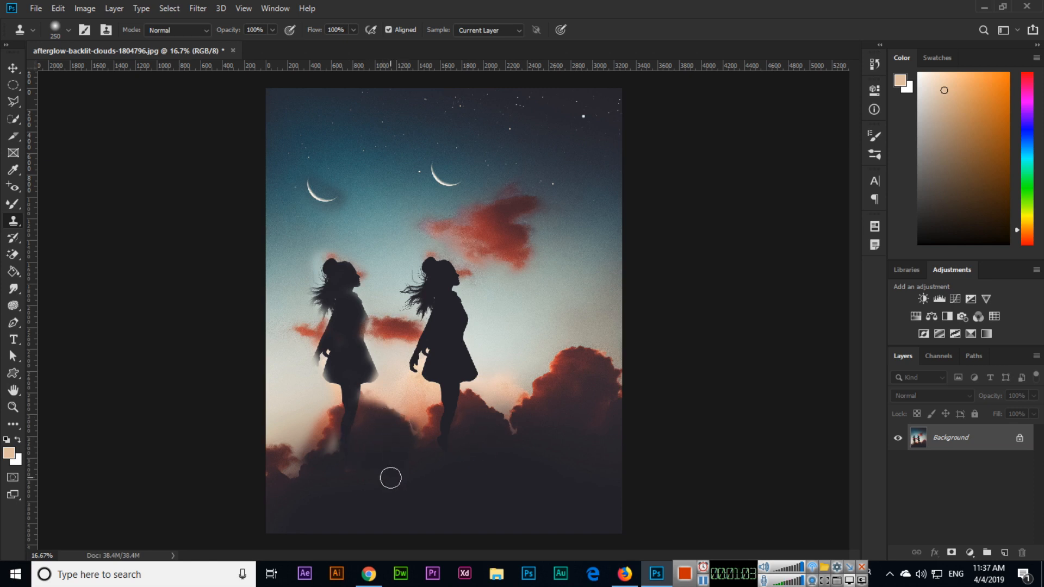
{"action": "mouse_move", "coordinate": [584, 118]}
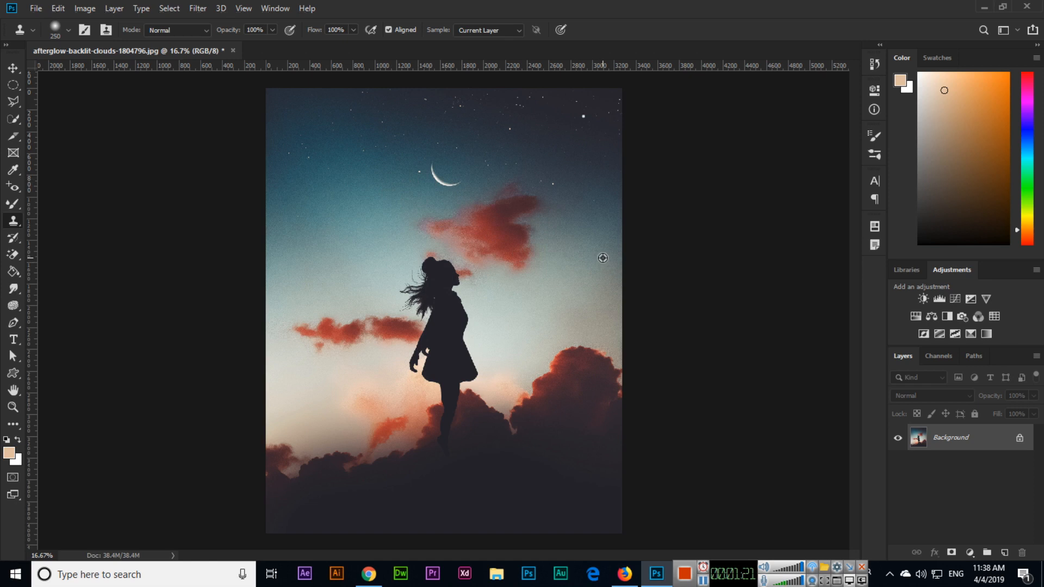
Step: Cover the right side of the red cloud beside her head with cloned plain sky
{"action": "left_click_drag", "start_coordinate": [602, 258], "coordinate": [533, 242]}
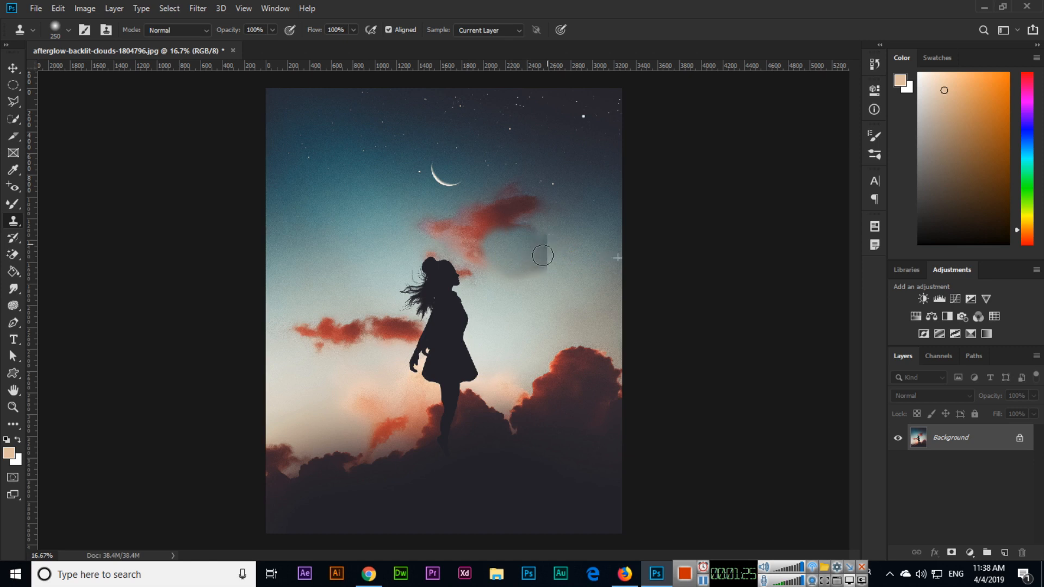
{"action": "left_click_drag", "start_coordinate": [543, 254], "coordinate": [522, 253]}
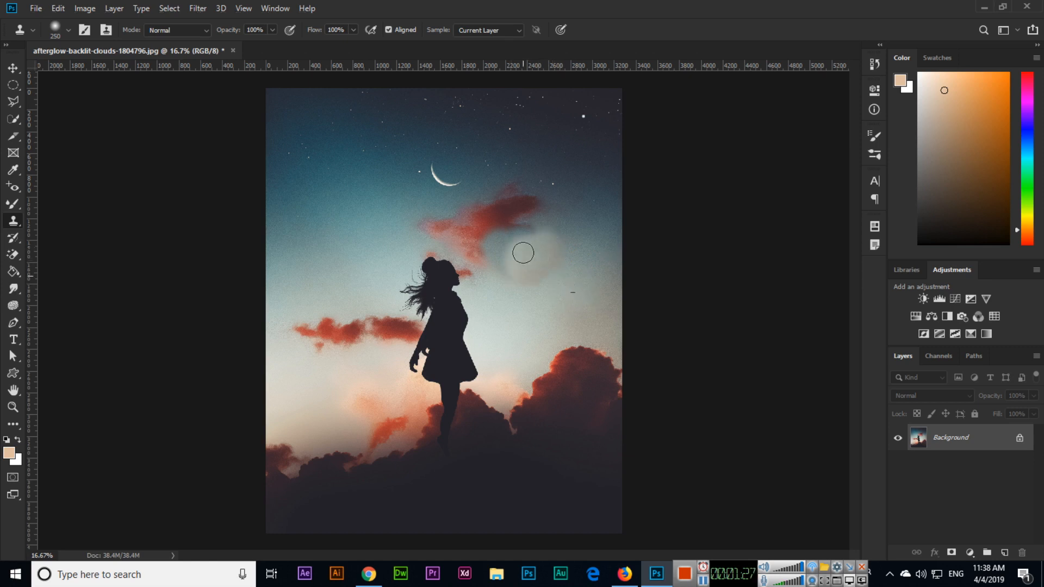
{"action": "left_click_drag", "start_coordinate": [523, 253], "coordinate": [547, 264]}
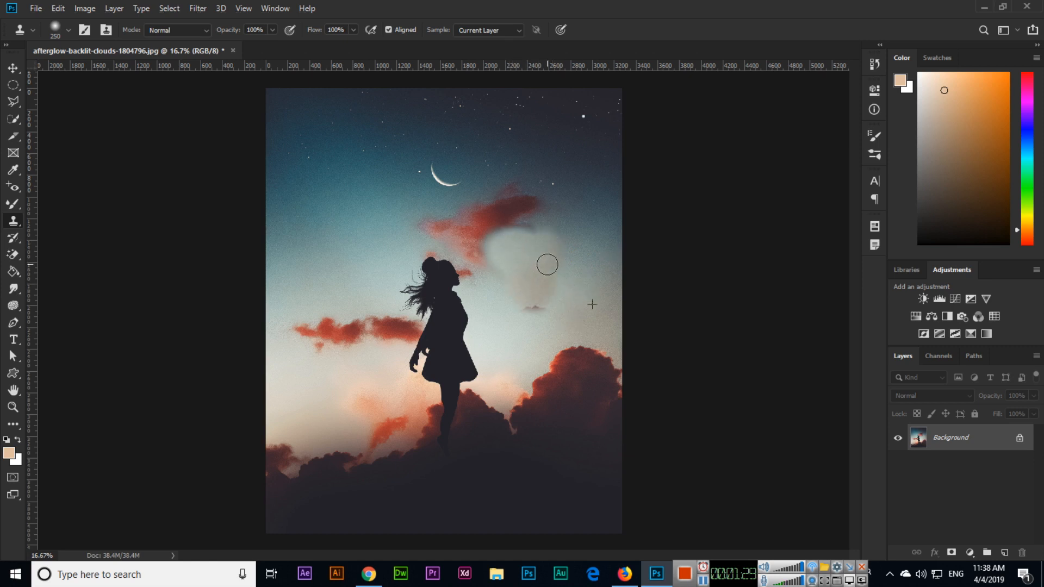